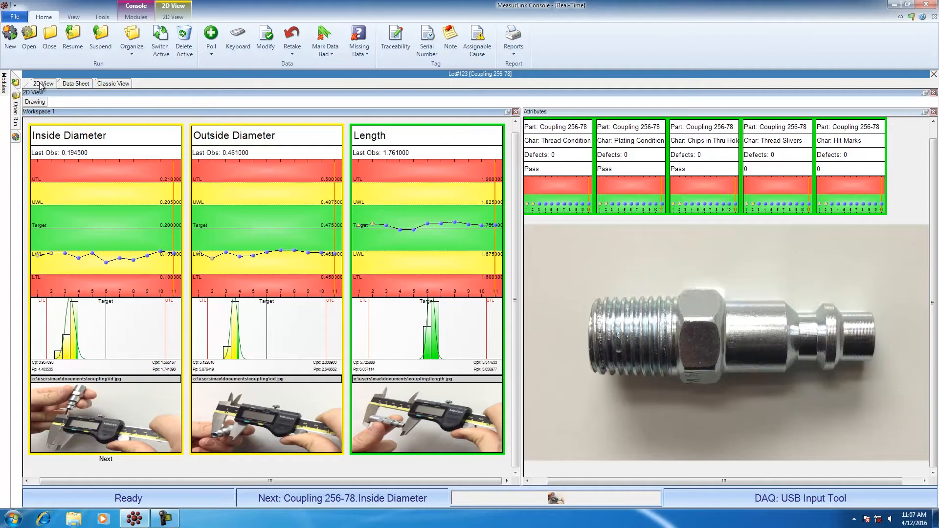
mouse_move(94, 166)
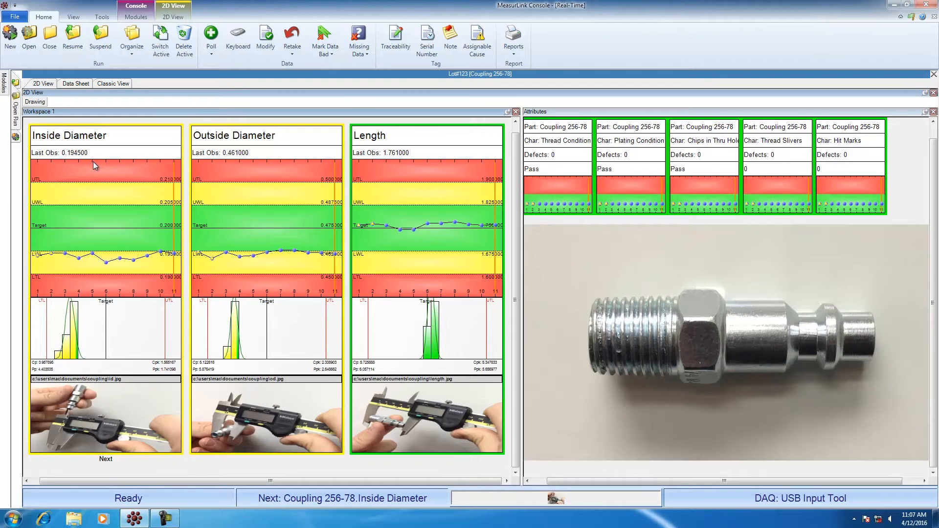
mouse_move(305, 169)
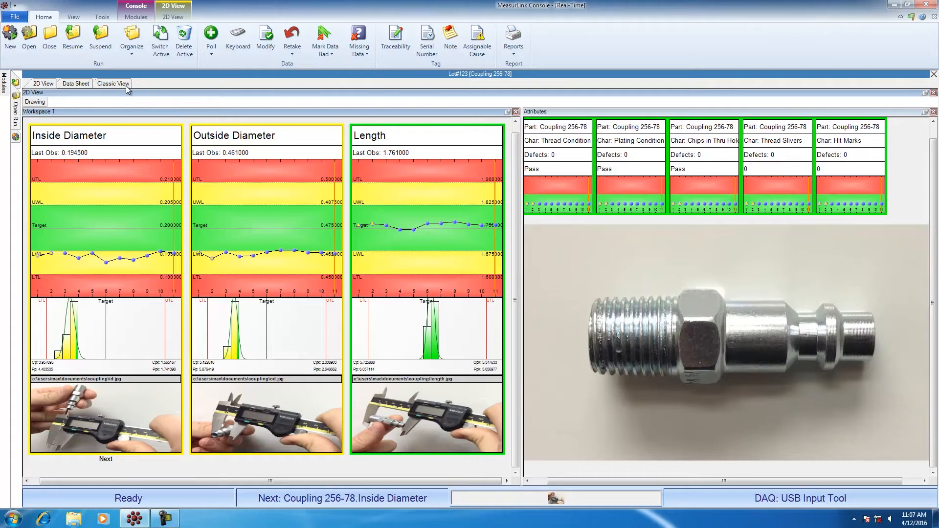
- Show the Coupling 256-78 lot as a Data Sheet with limits and eleven observations
left_click(75, 83)
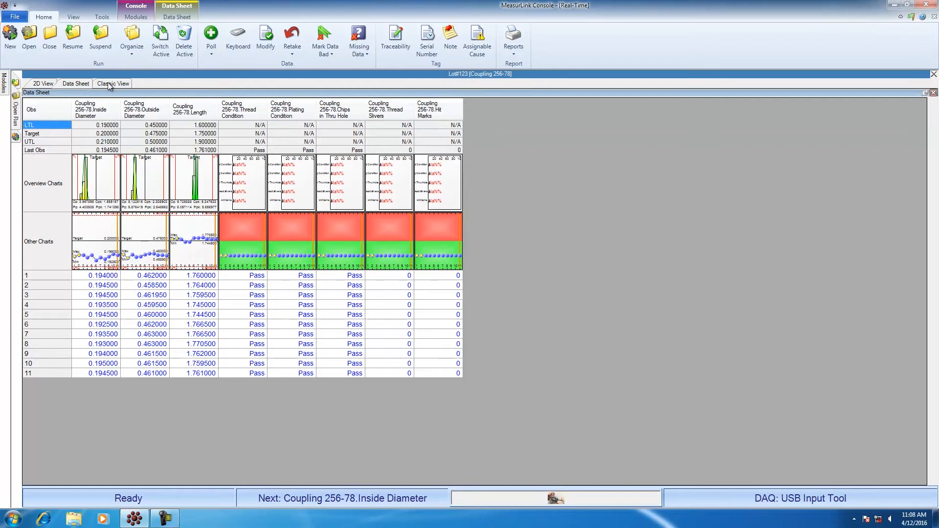
- Show the lot in Classic View with Inside Diameter's control chart and histogram
left_click(112, 84)
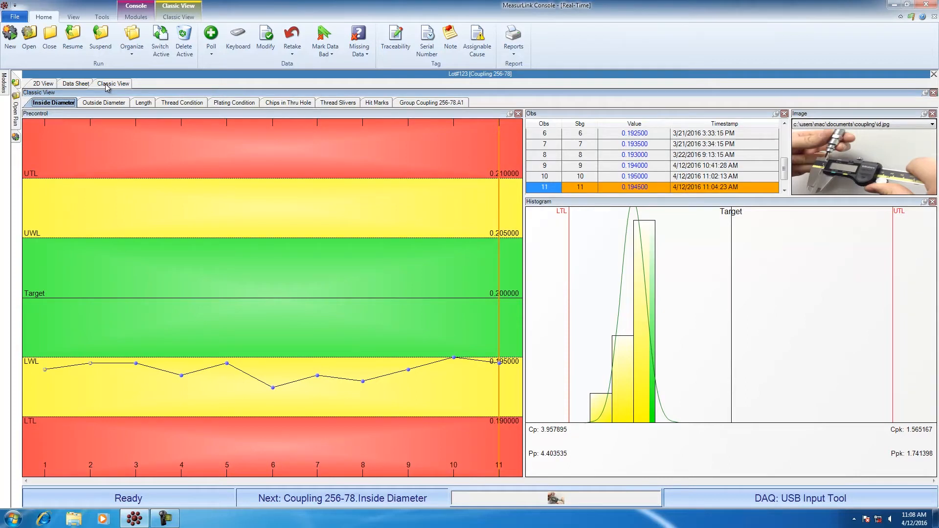
mouse_move(71, 90)
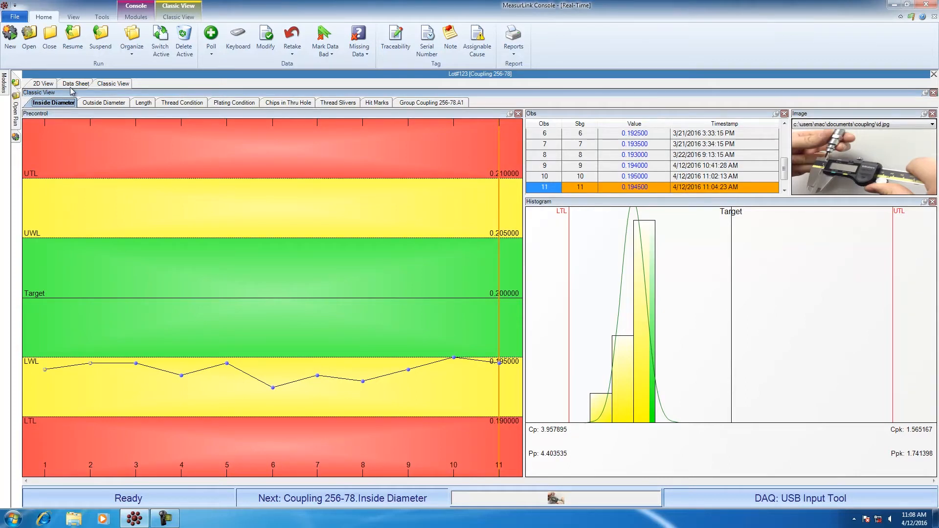
mouse_move(52, 103)
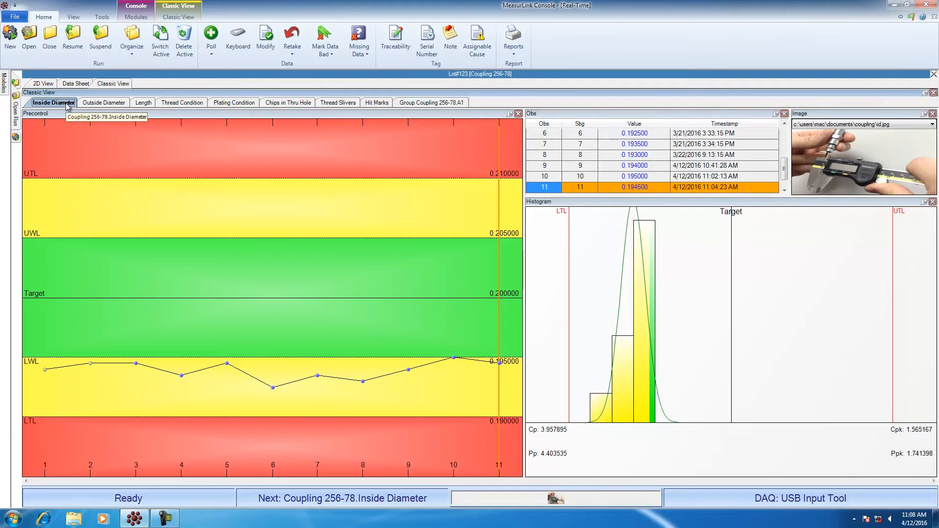
mouse_move(167, 218)
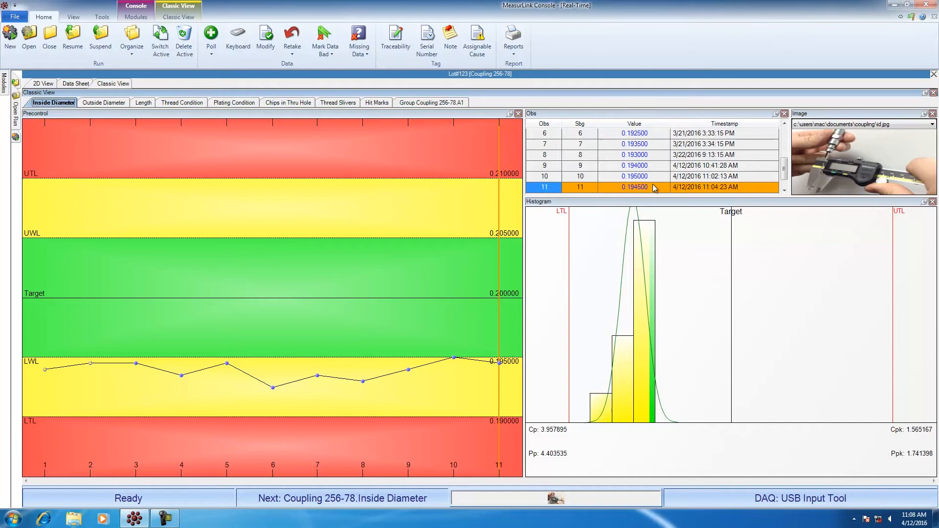
mouse_move(853, 185)
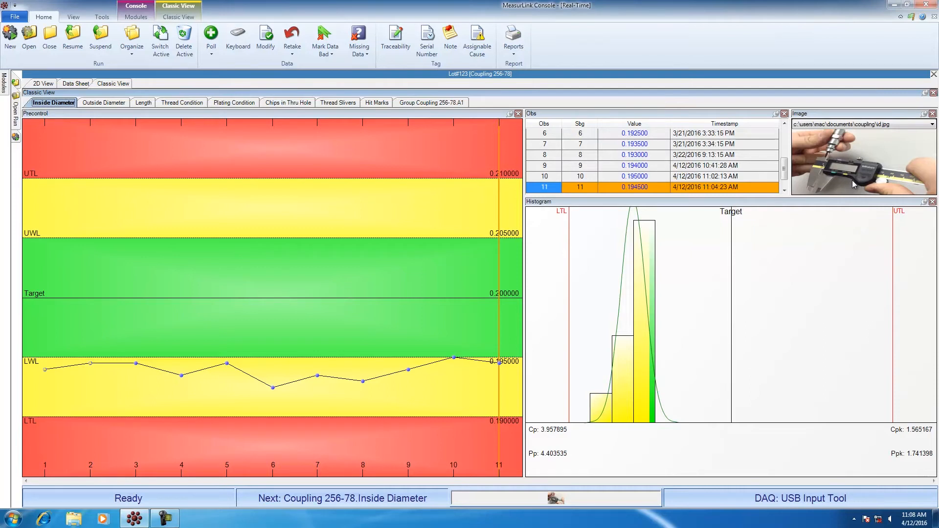
mouse_move(322, 149)
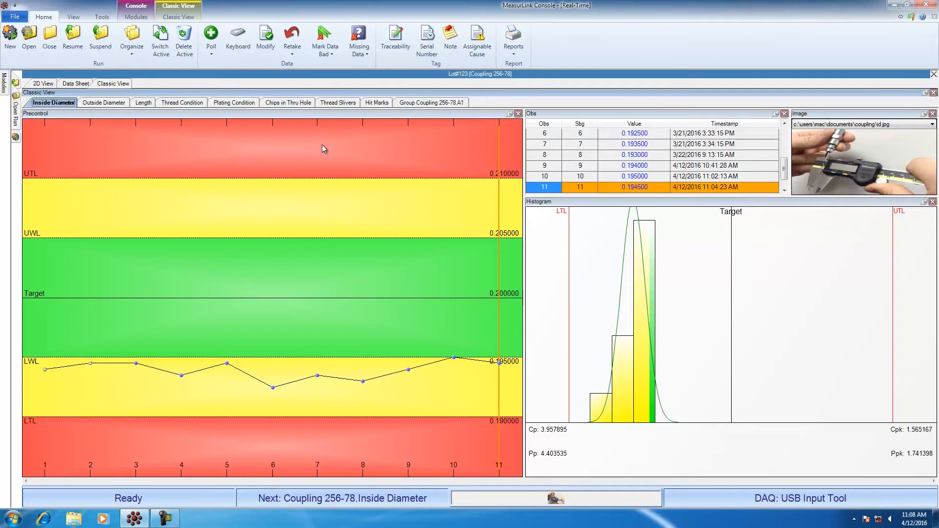
mouse_move(103, 102)
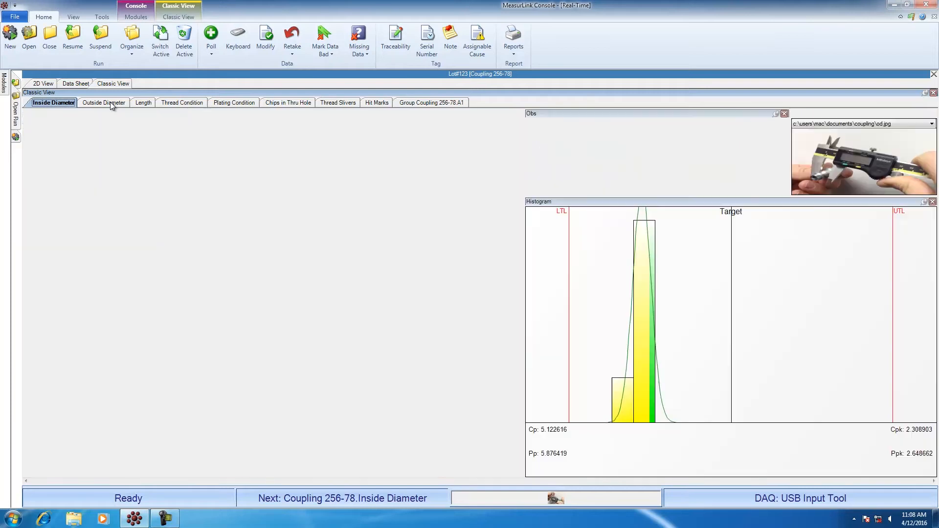
- Switch Classic View to the Outside Diameter characteristic's charts and observations
left_click(102, 103)
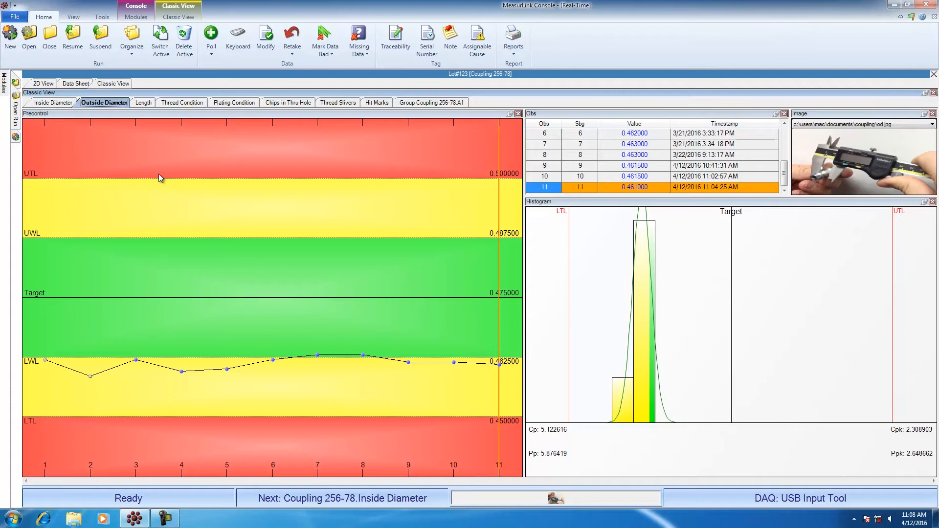
mouse_move(103, 103)
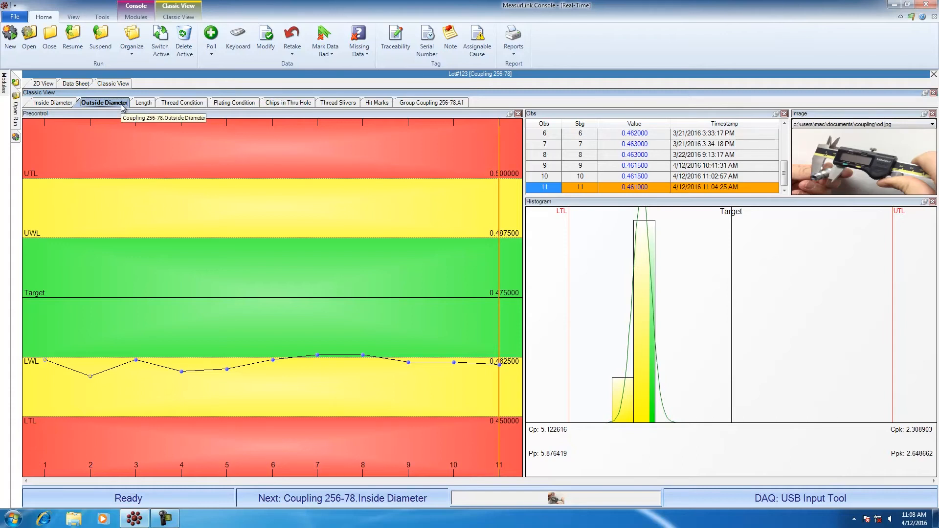
mouse_move(235, 260)
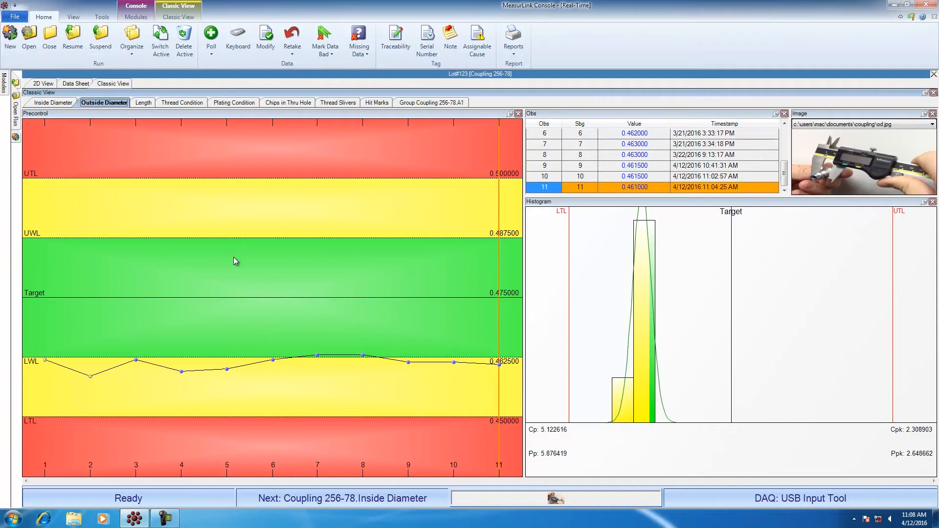
- Change the Outside Diameter chart to IMR, then return to Inside Diameter
right_click(234, 260)
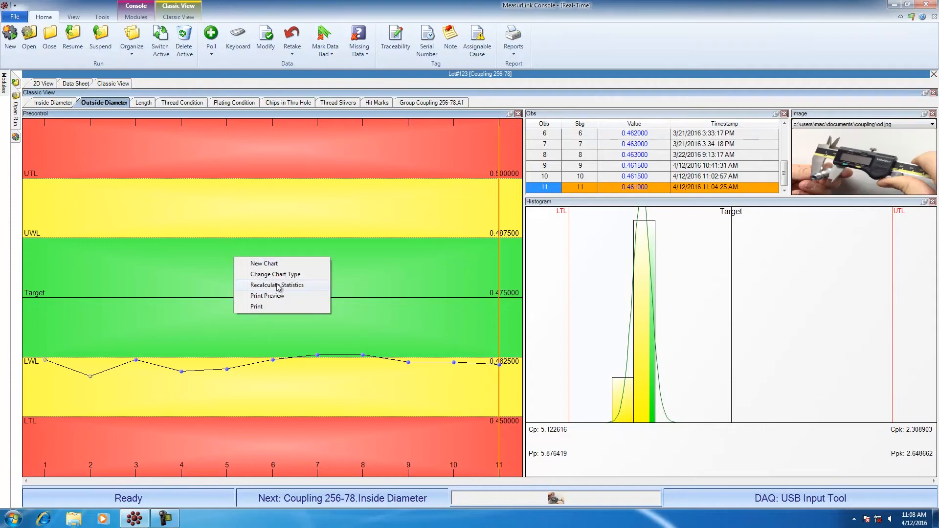
left_click(275, 274)
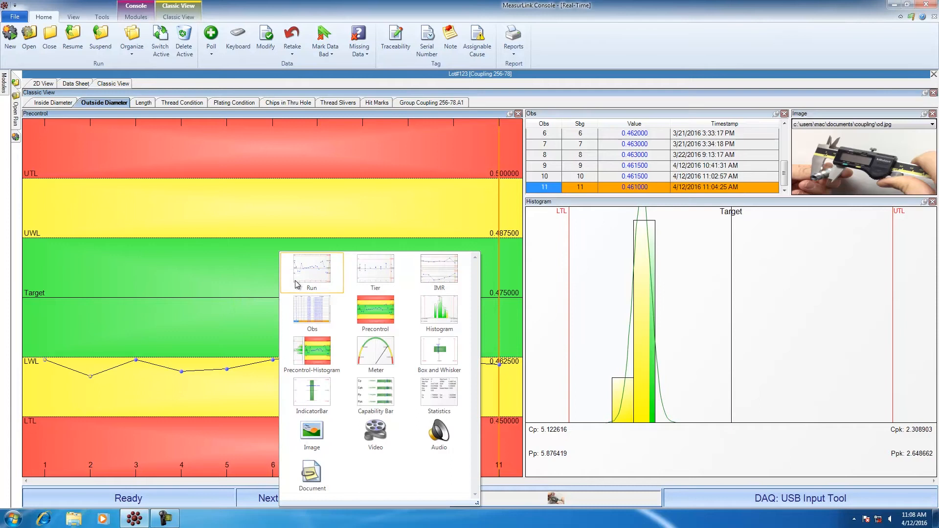
left_click(439, 270)
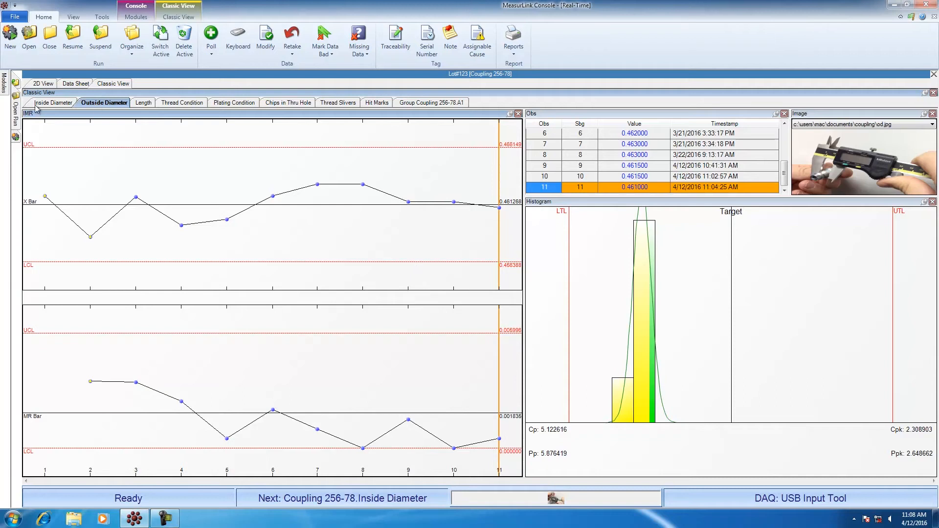
left_click(53, 102)
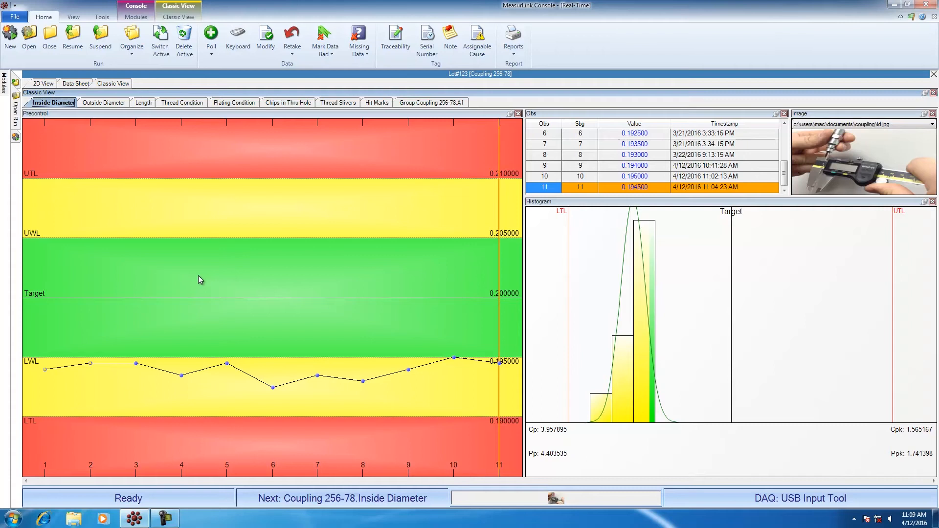
mouse_move(273, 214)
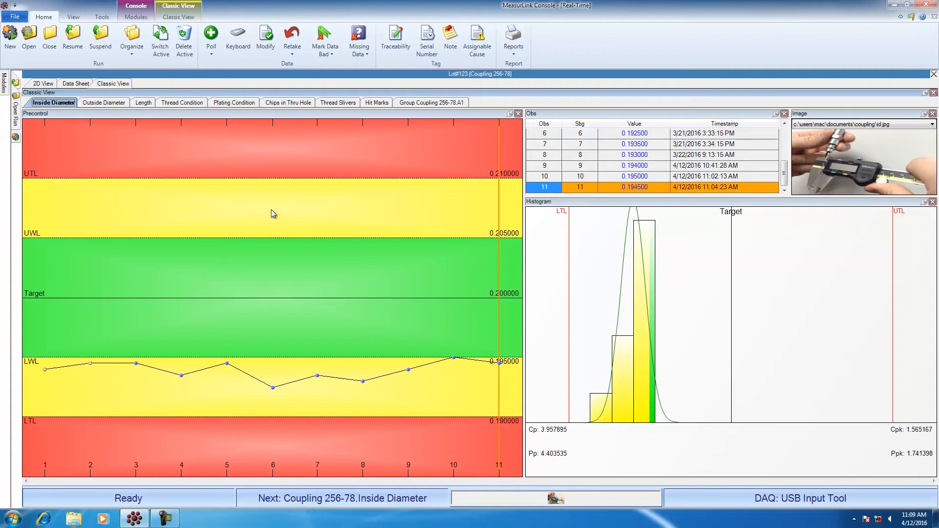
- Add a Run chart for Inside Diameter beside its precontrol chart
right_click(271, 214)
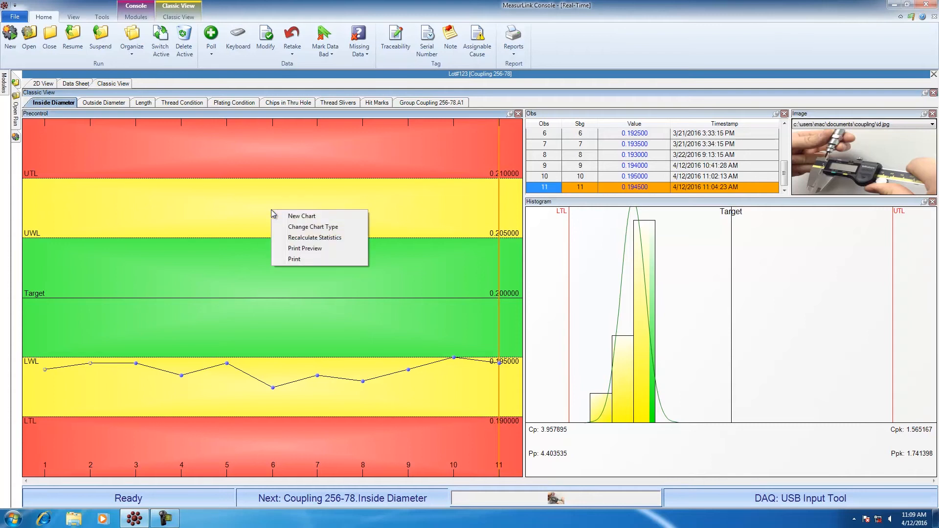
left_click(312, 226)
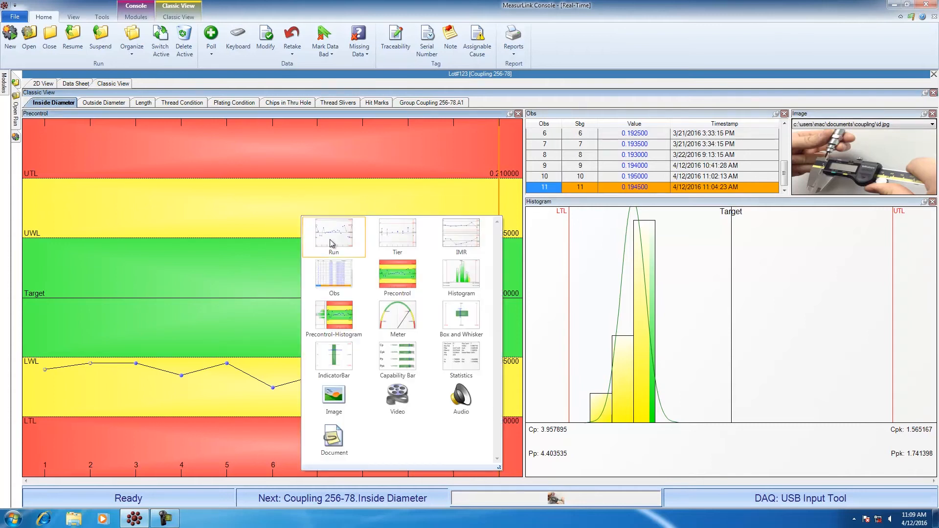
left_click(334, 234)
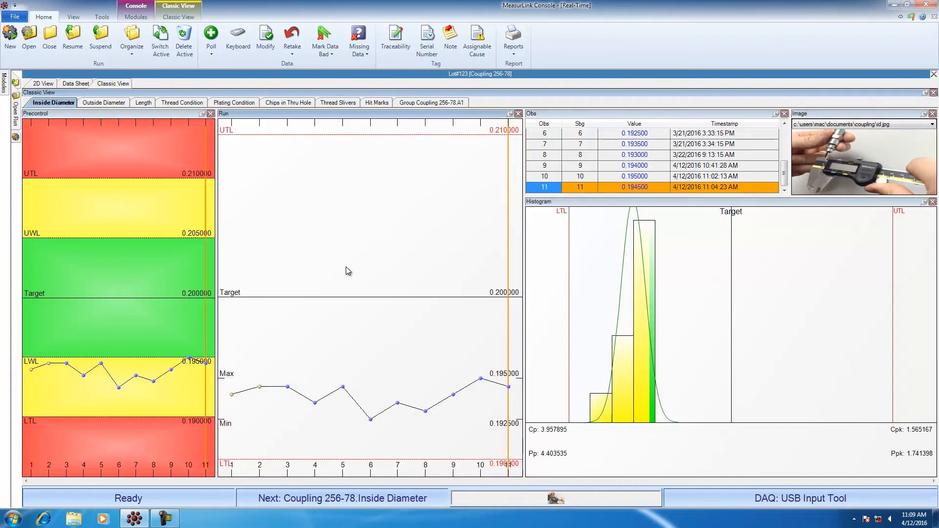
mouse_move(249, 271)
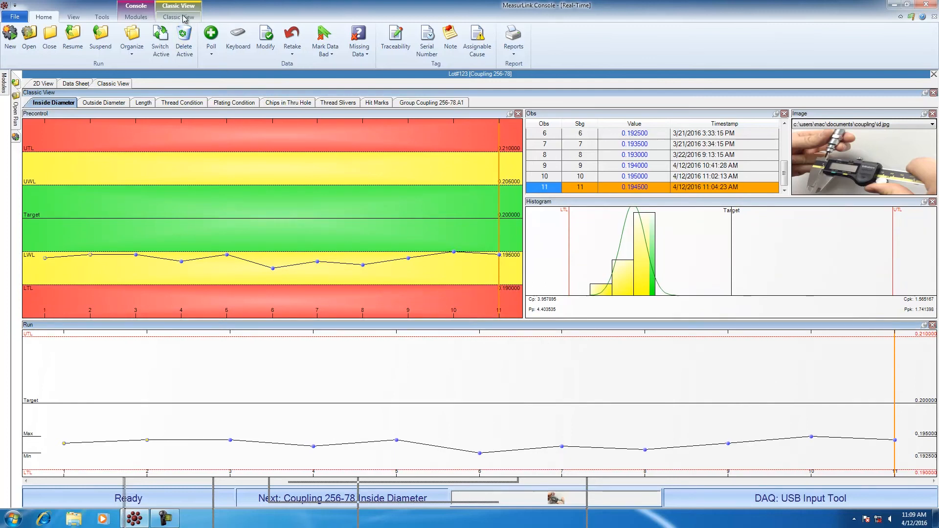
- Show the View ribbon's display and layout commands
left_click(73, 16)
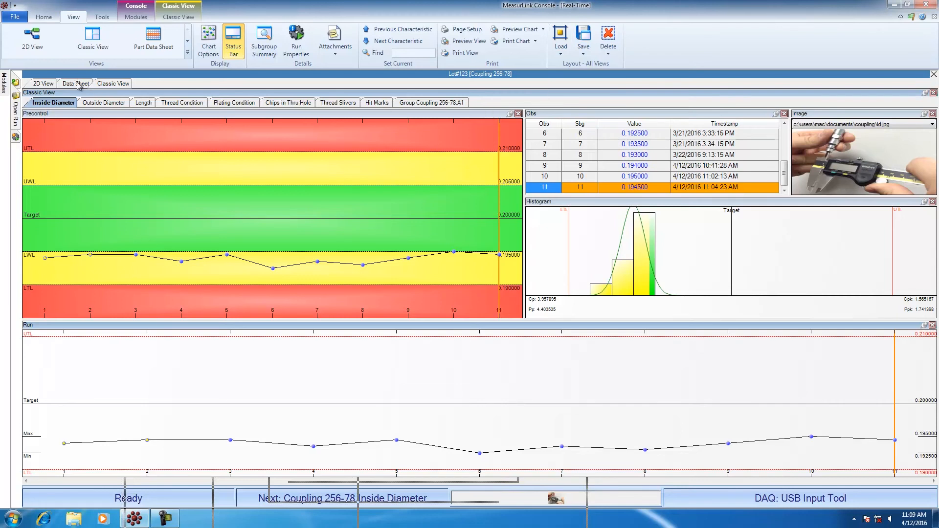
- View the lot's Data Sheet, then return to its 2D View
left_click(75, 83)
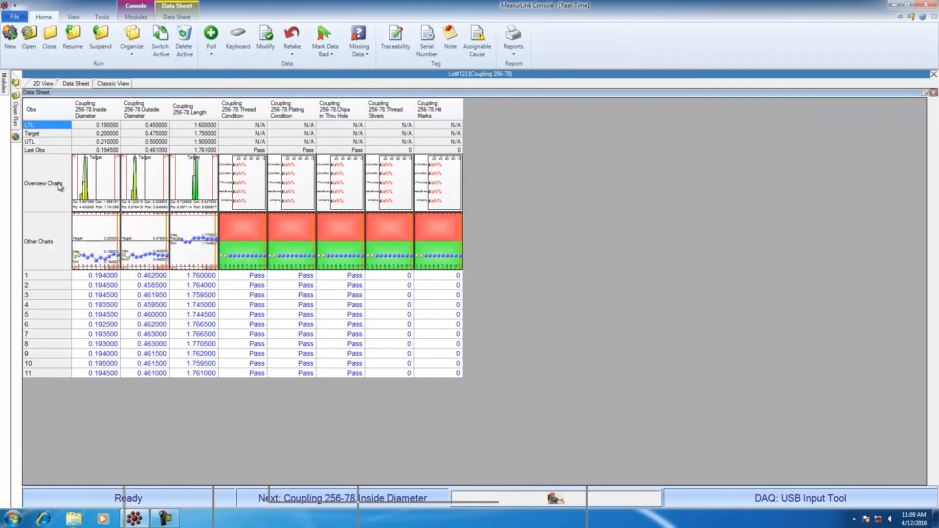
mouse_move(102, 247)
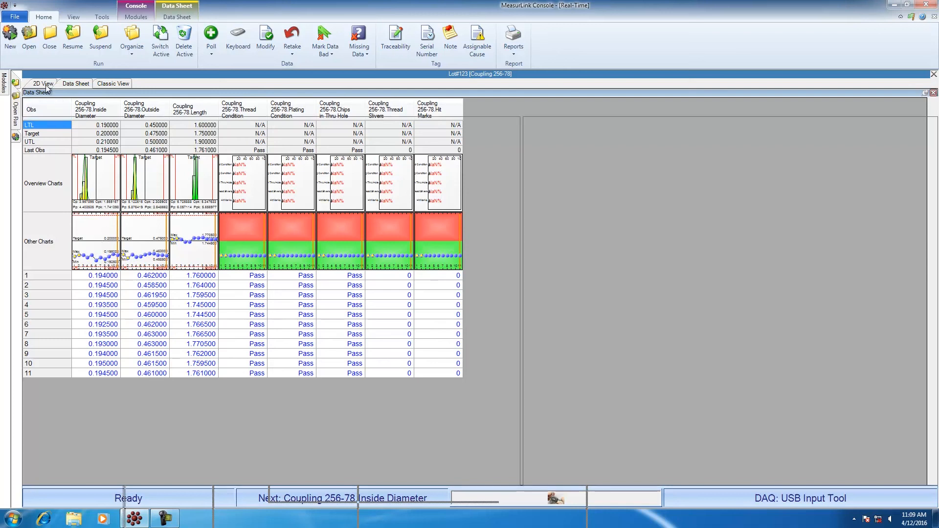
left_click(42, 83)
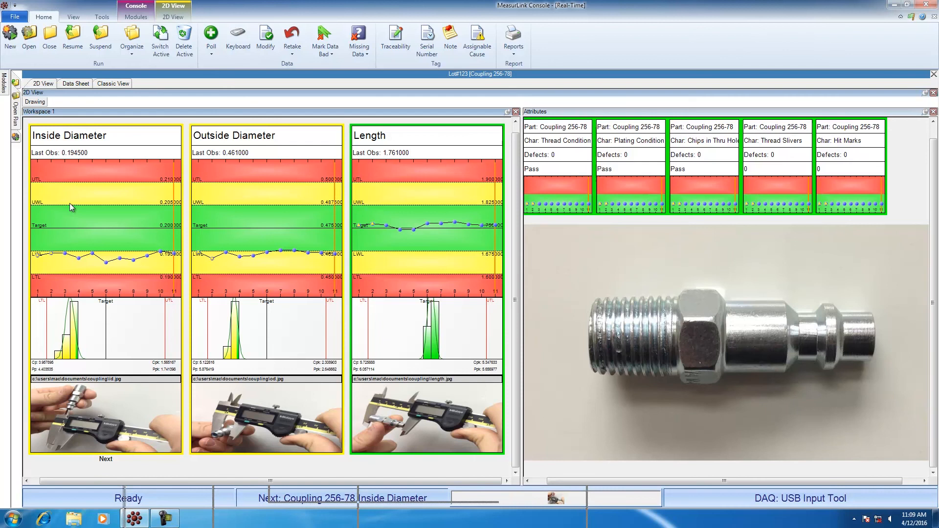
mouse_move(124, 252)
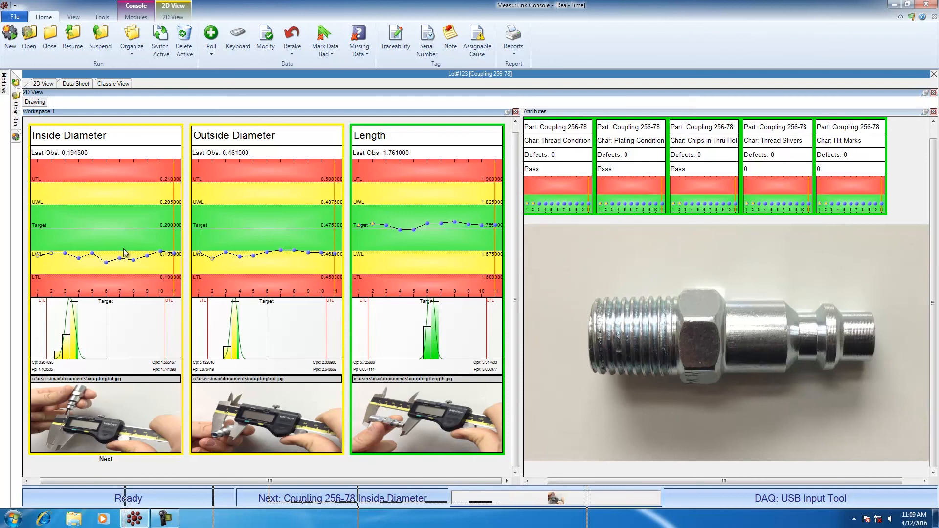